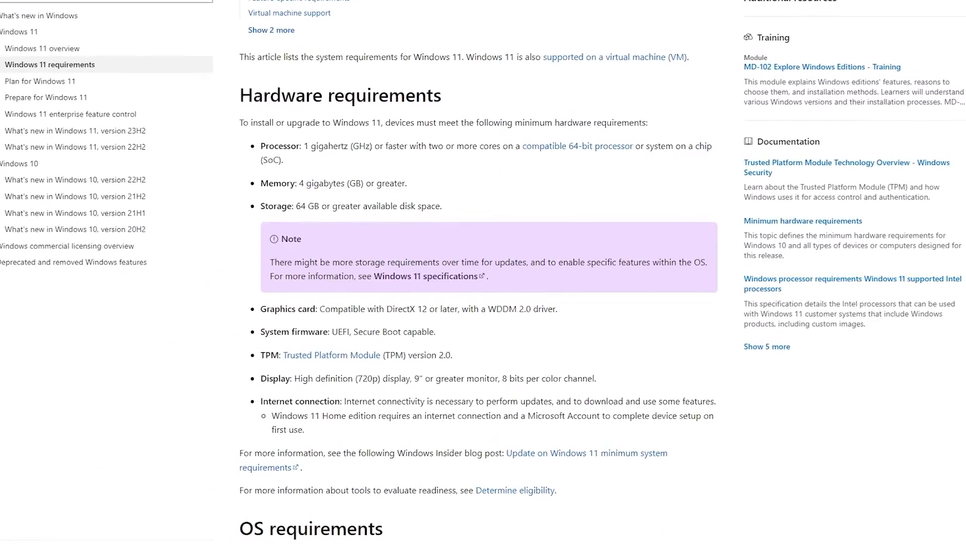
Step: Reach Settings > System > About via the Start button's System shortcut, bringing up System Information
scroll("down", 3)
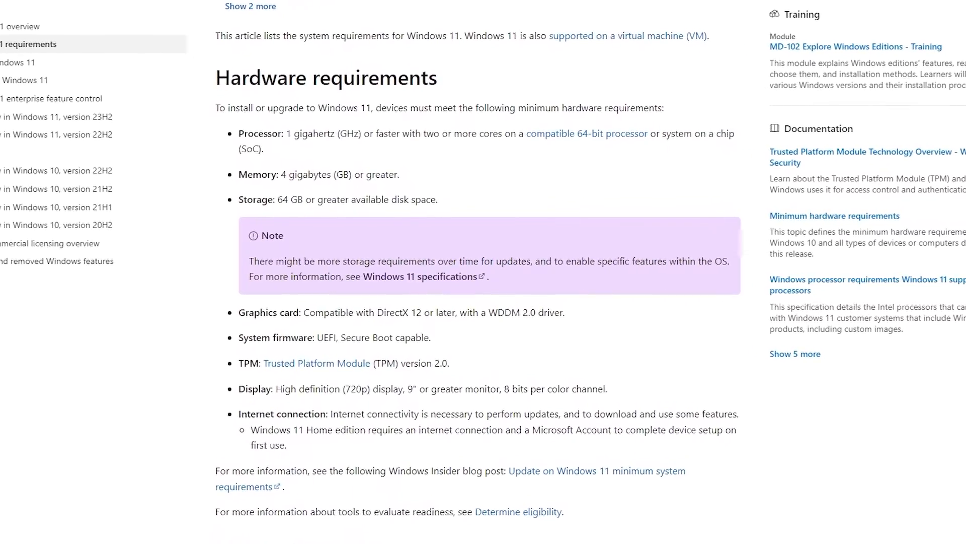
scroll("down", 3)
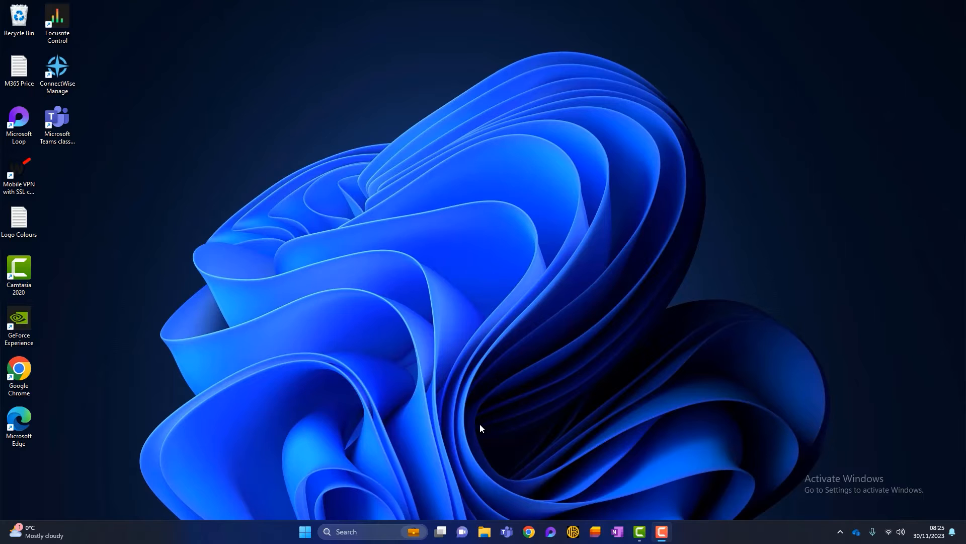
mouse_move(627, 513)
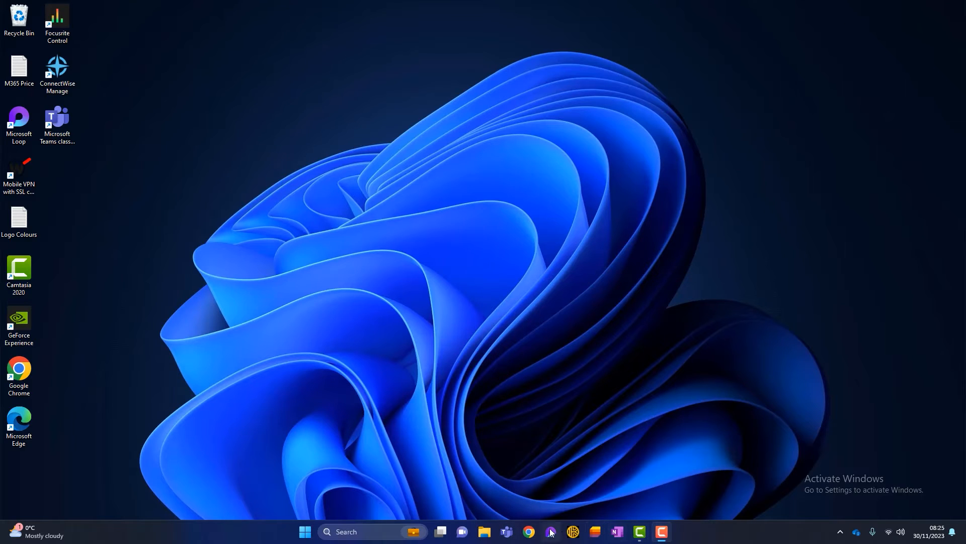
mouse_move(154, 523)
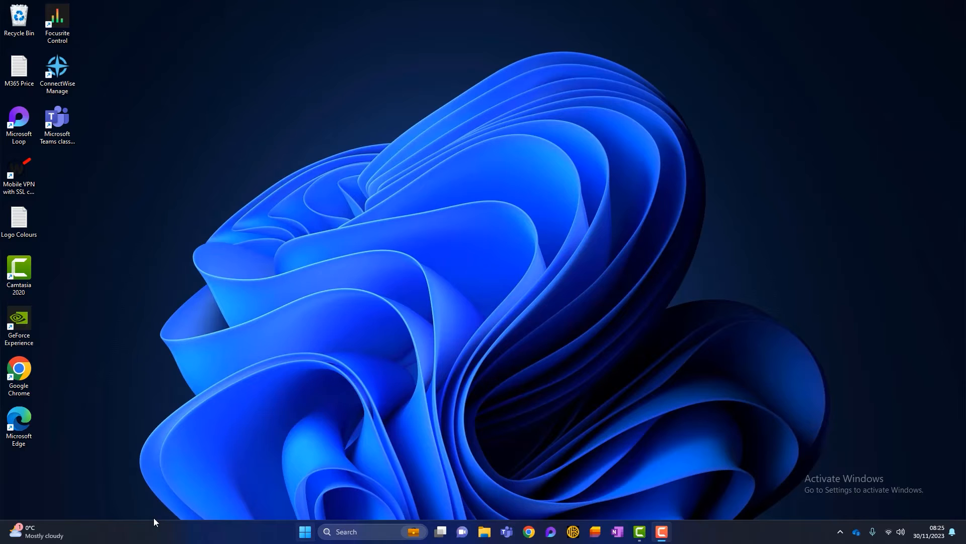
mouse_move(316, 438)
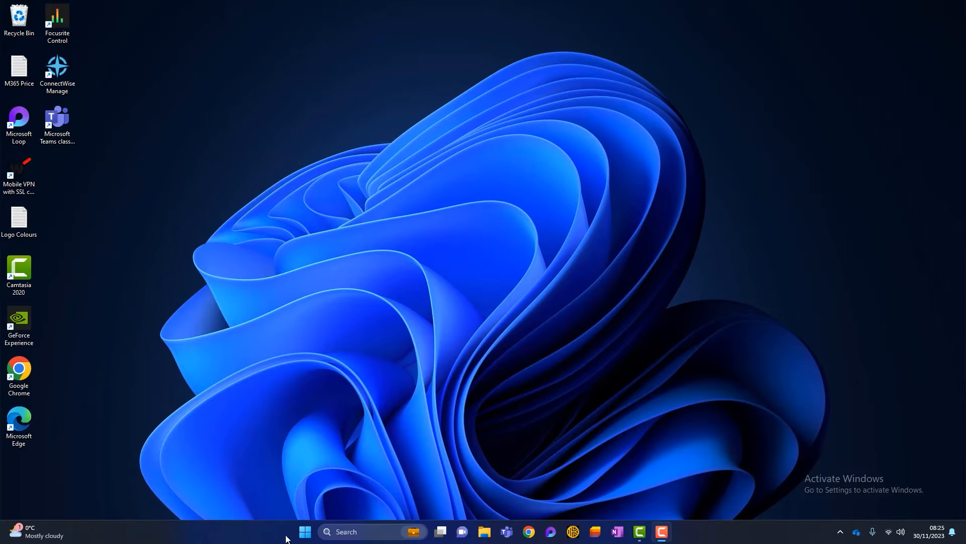
mouse_move(85, 534)
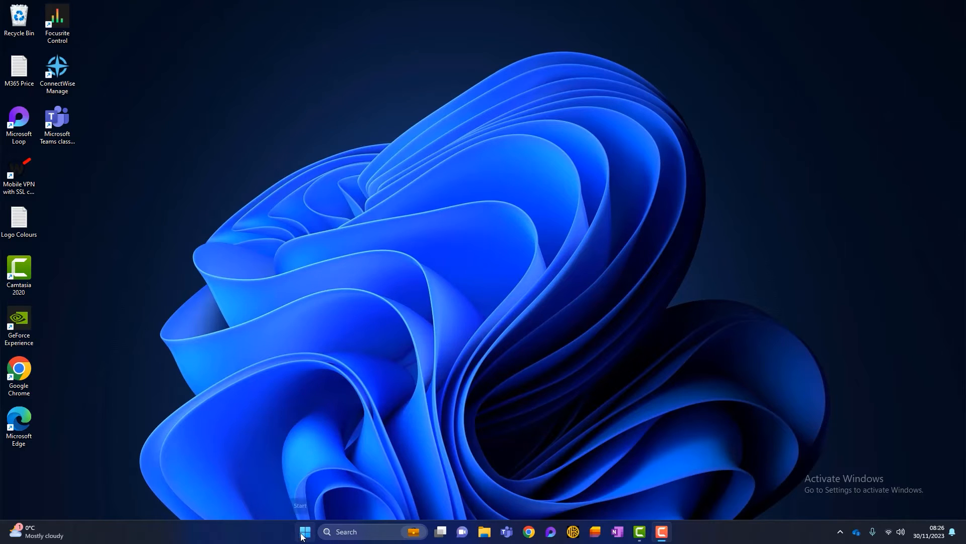
right_click(304, 532)
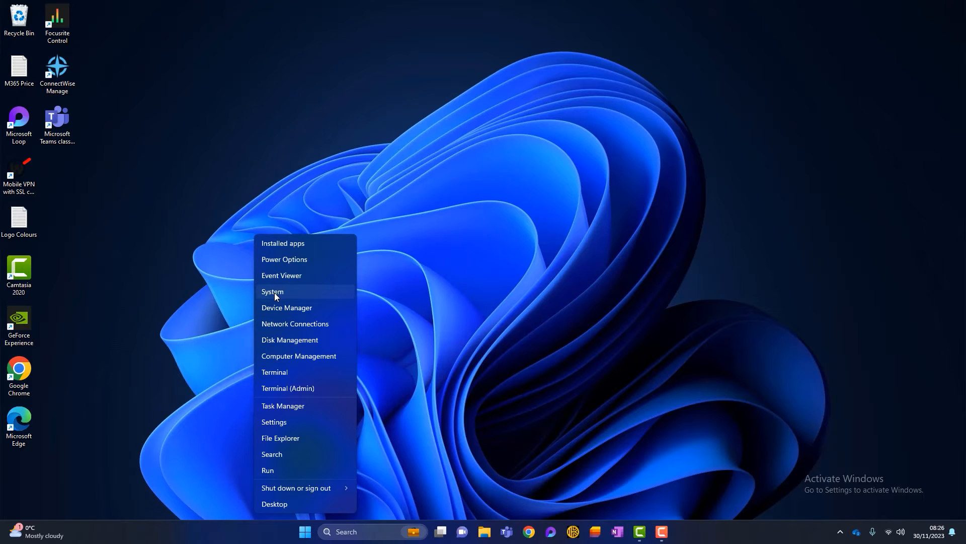
left_click(272, 292)
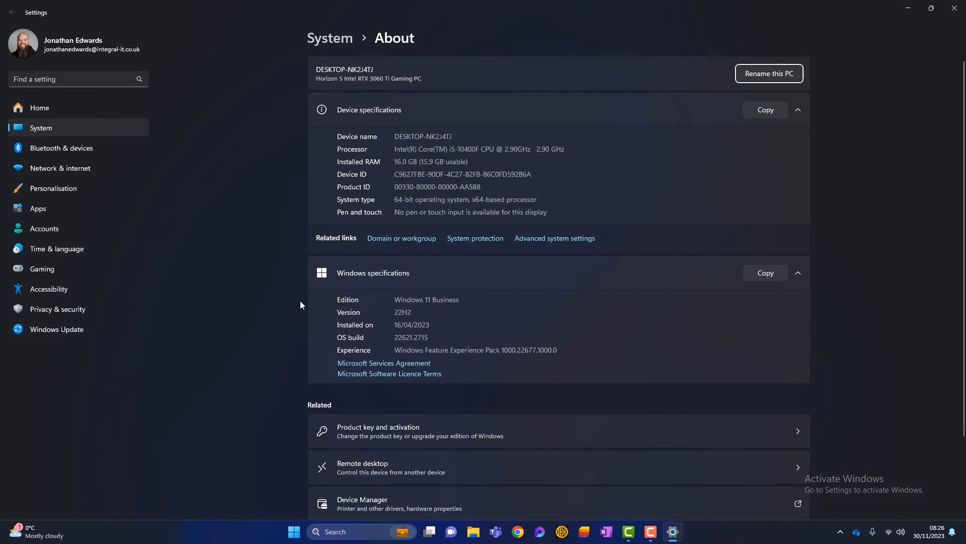
mouse_move(390, 150)
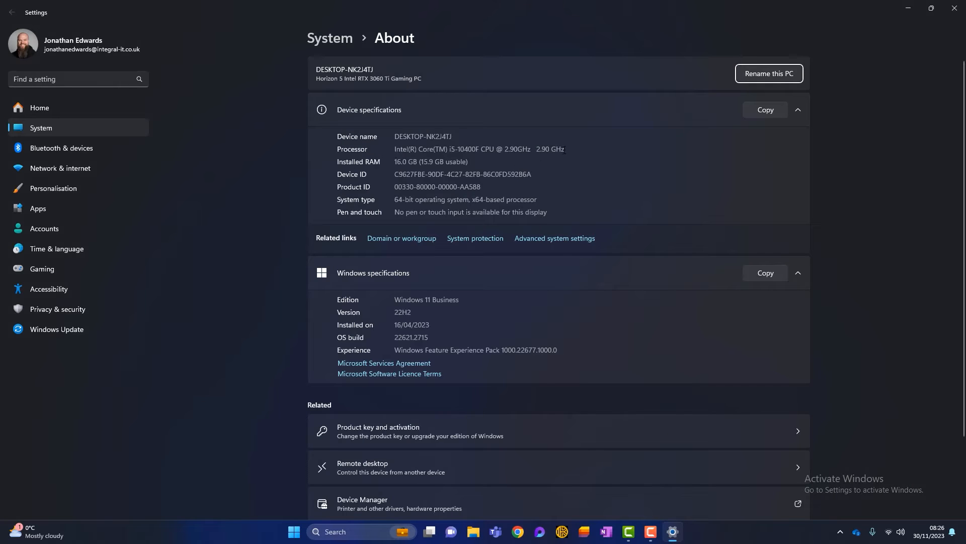
double_click(479, 149)
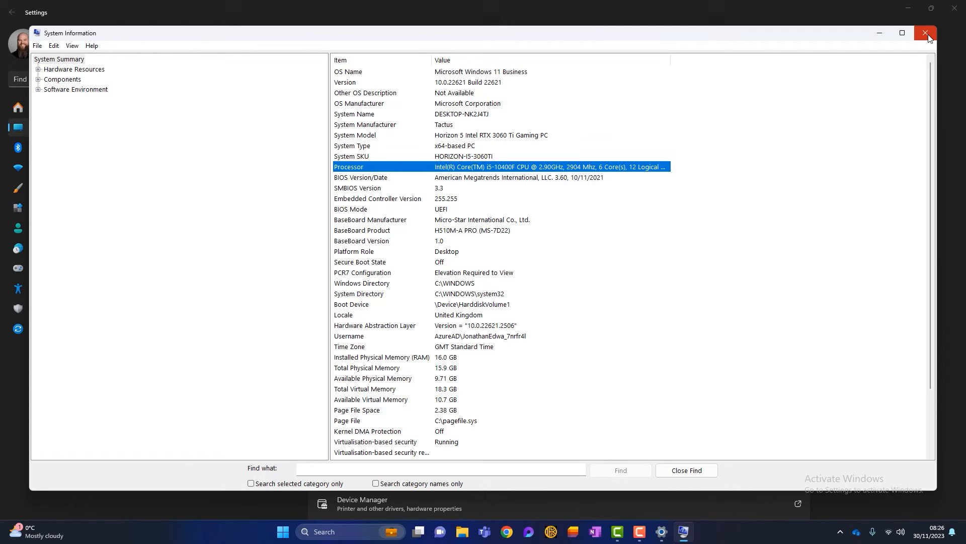
Step: Close the System Information window to return to the About page
left_click(924, 32)
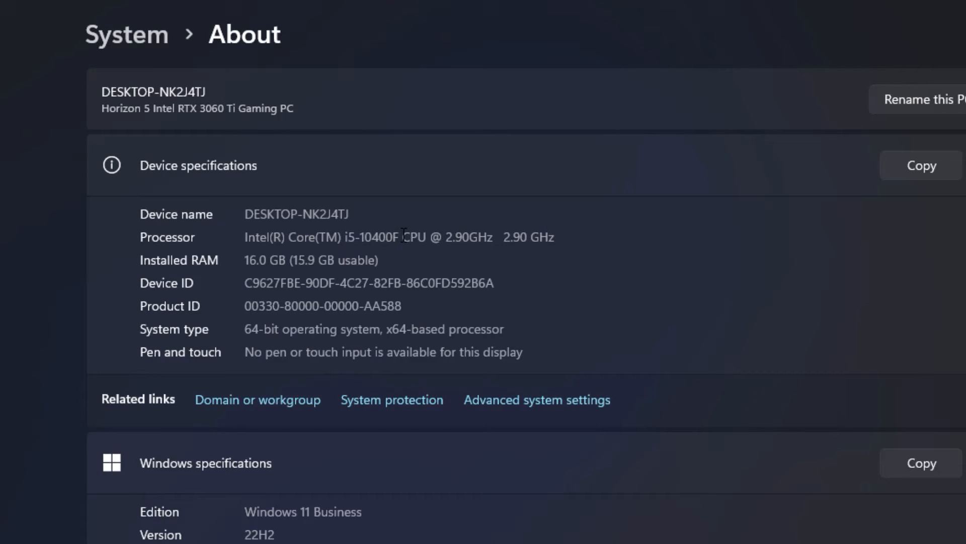
Step: Highlight the generation digits '10' in the i5-10400F processor model
double_click(383, 237)
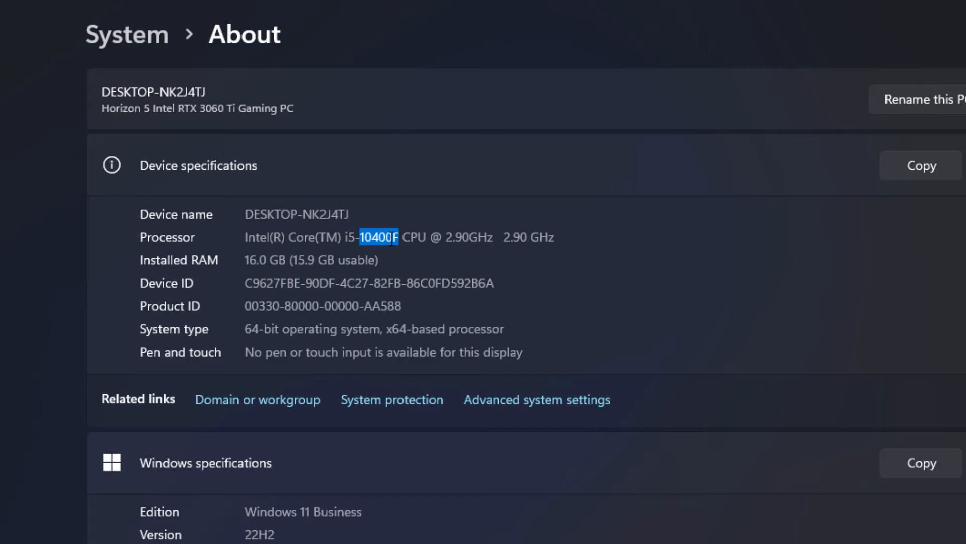
left_click(376, 237)
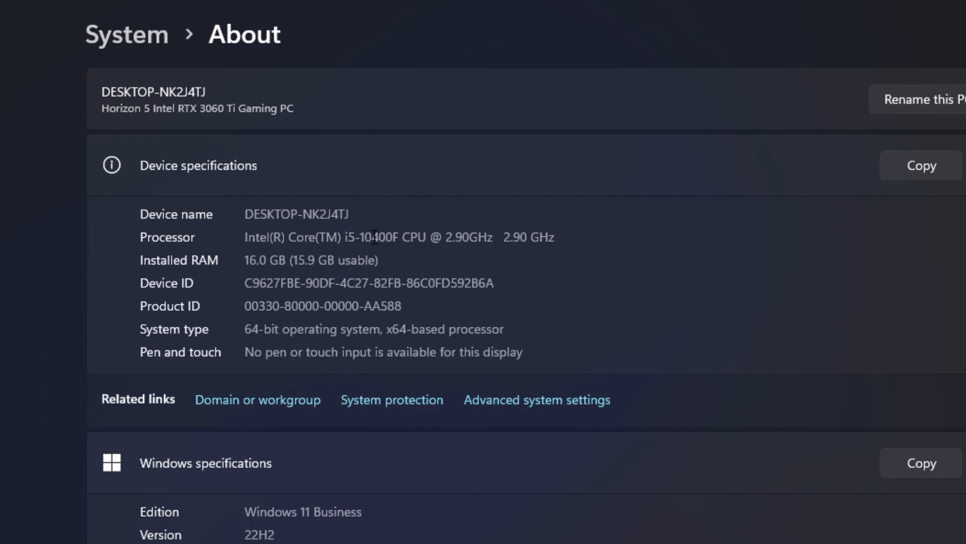
double_click(366, 237)
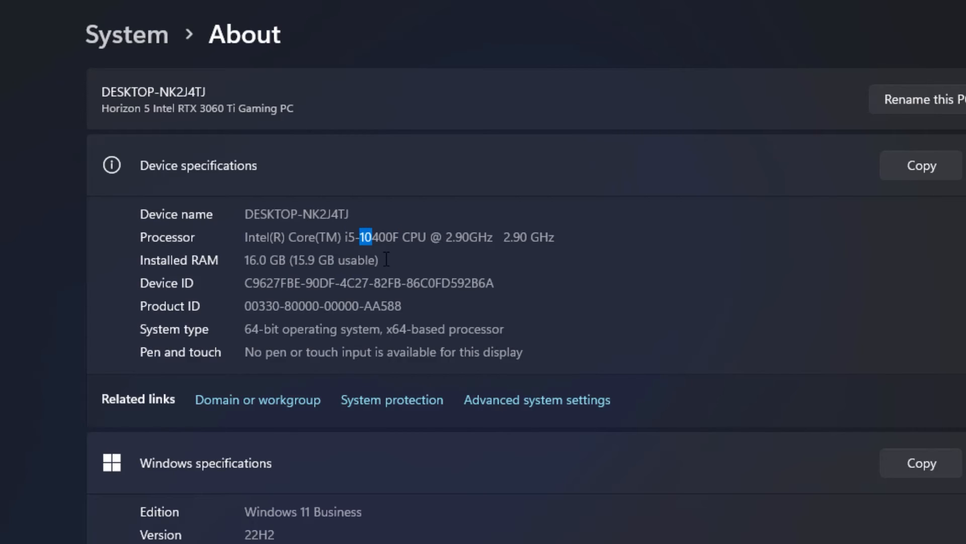